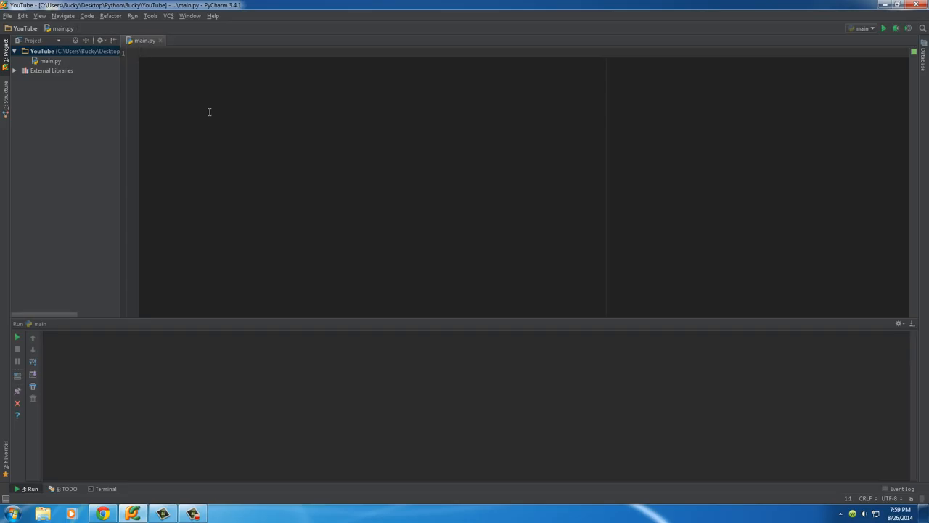
Write the header 'for x in range(10):' in main.py and start an indented body line.
type("for")
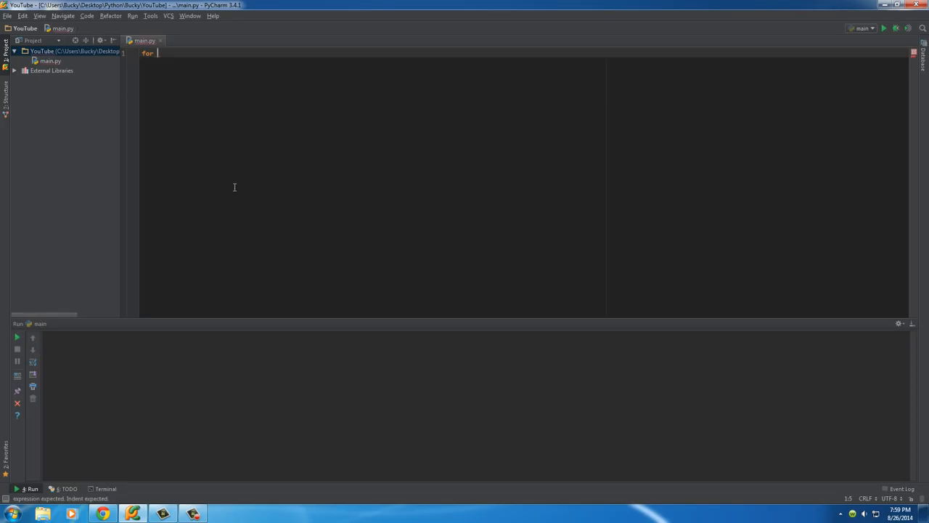
type("x")
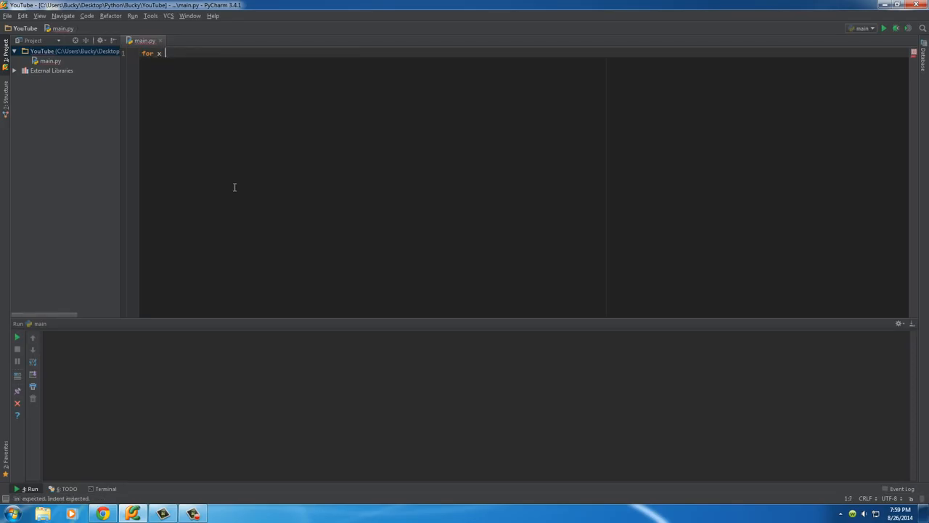
type("in list")
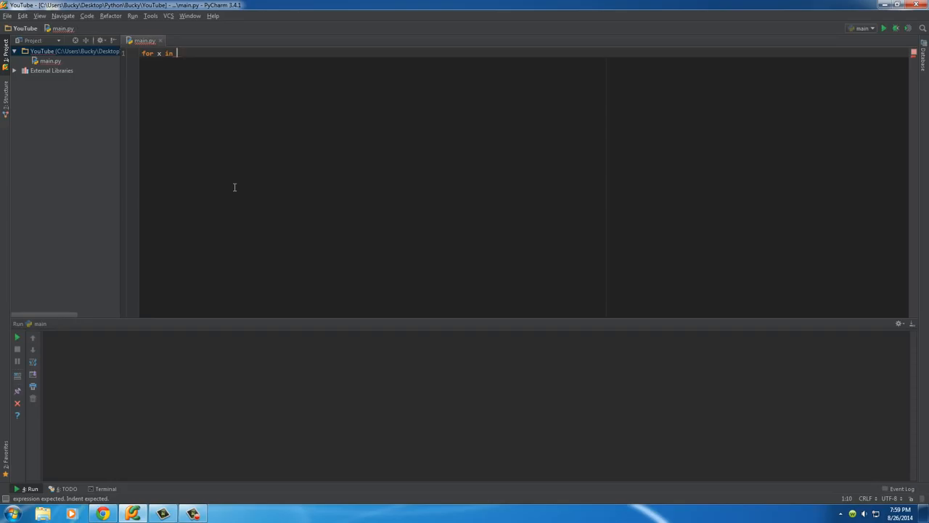
type("ran")
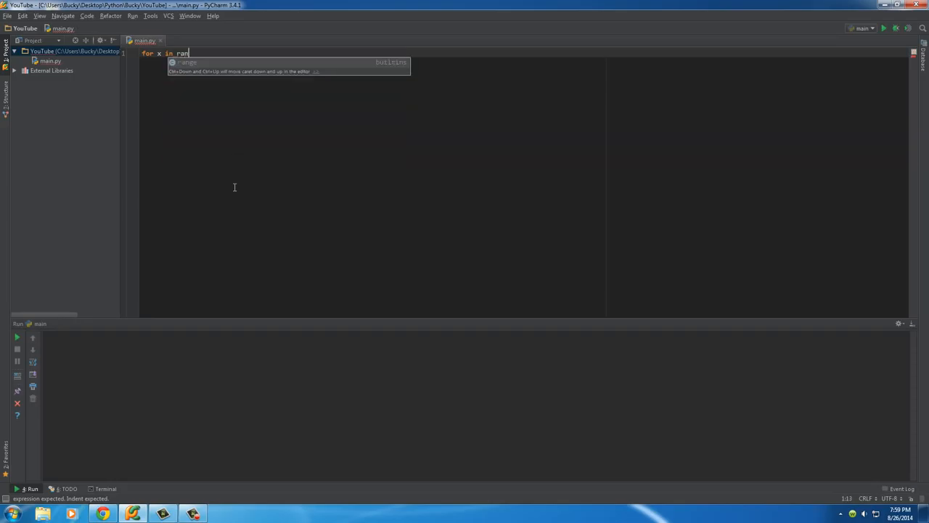
key("Tab")
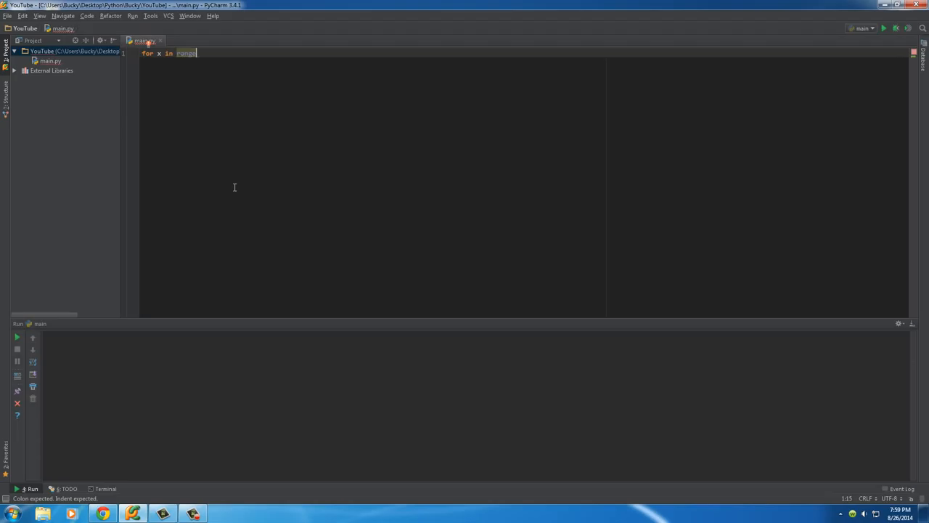
type("()")
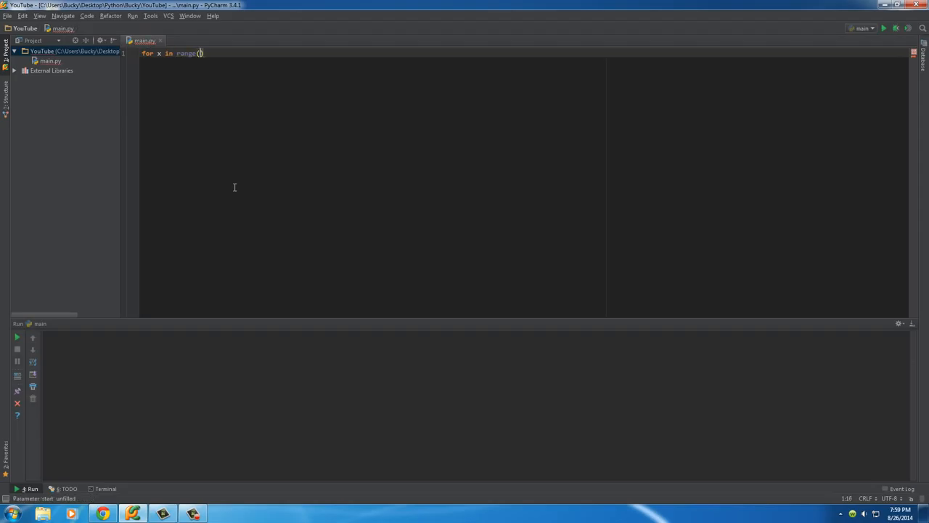
type("10):")
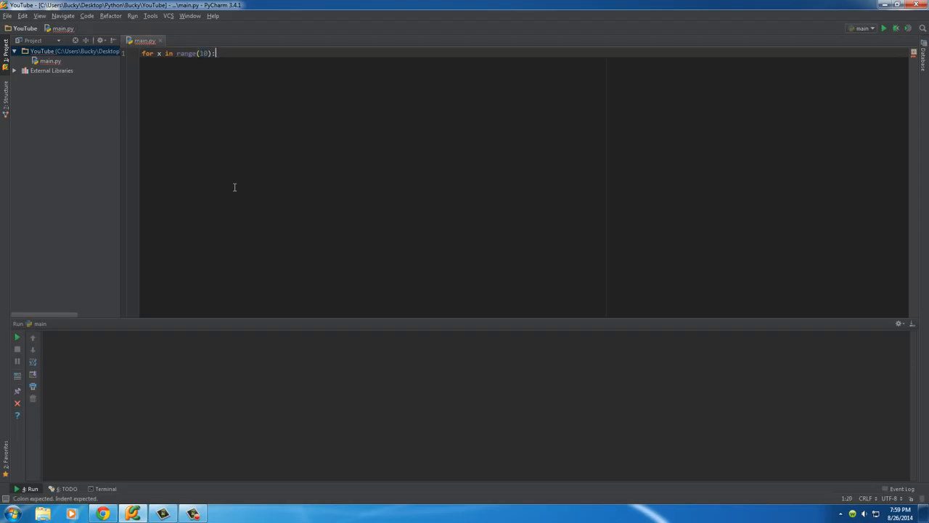
key("enter")
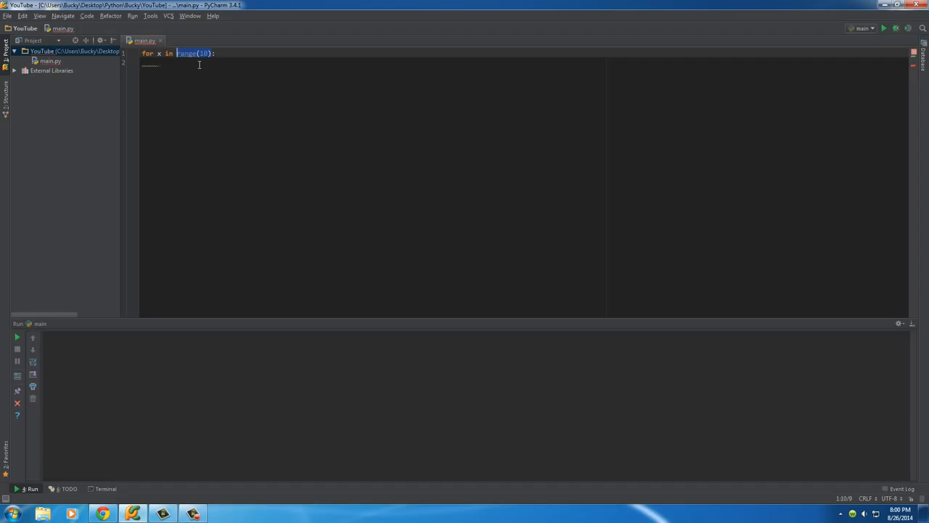
Add print(x) as the body of the for loop.
left_click(167, 72)
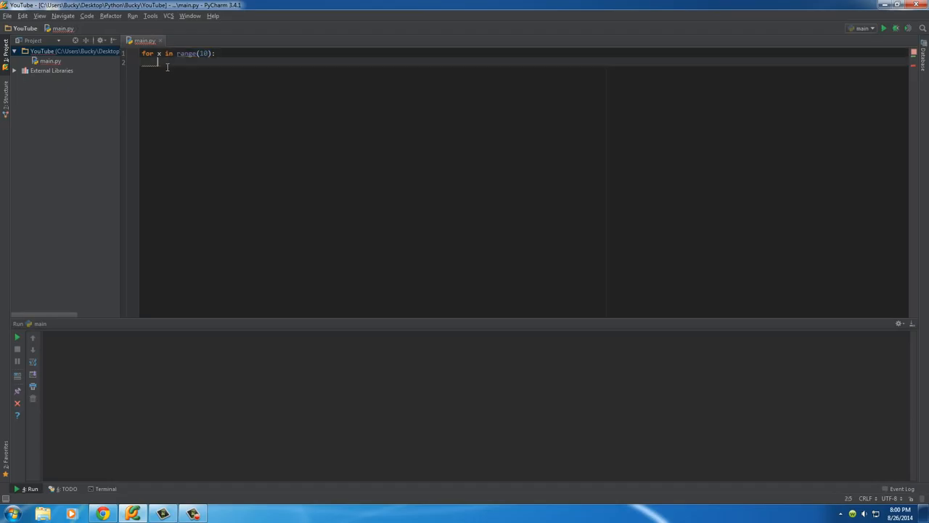
type("print()")
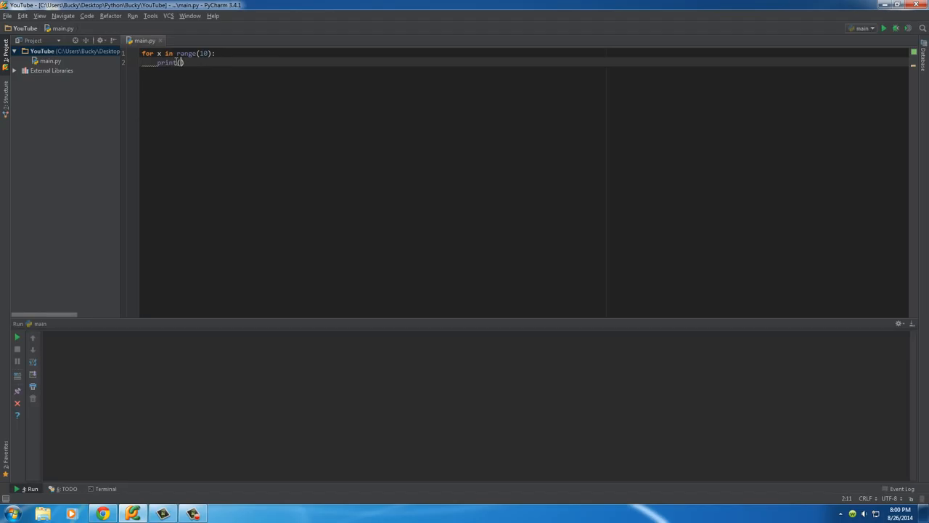
type("x")
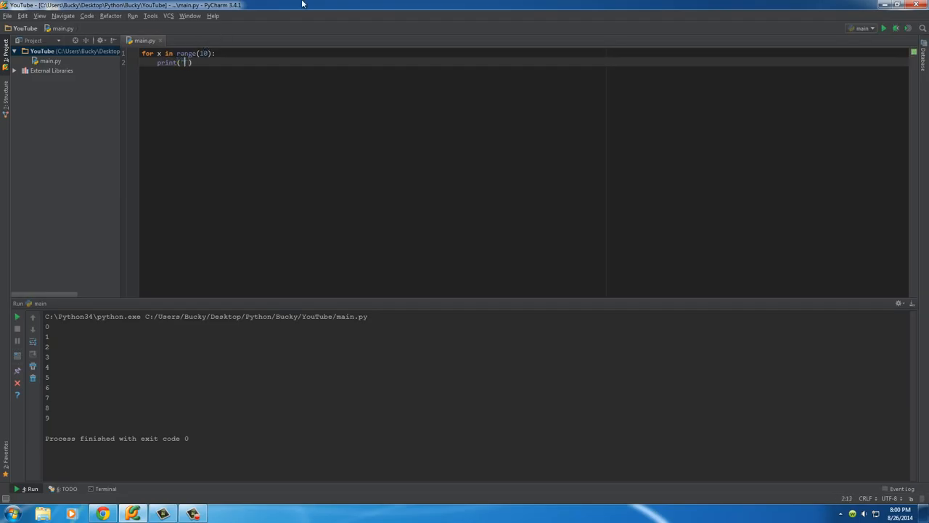
Make the print argument 'Bucky is awesome', then select and delete that string.
type("Bucky is a")
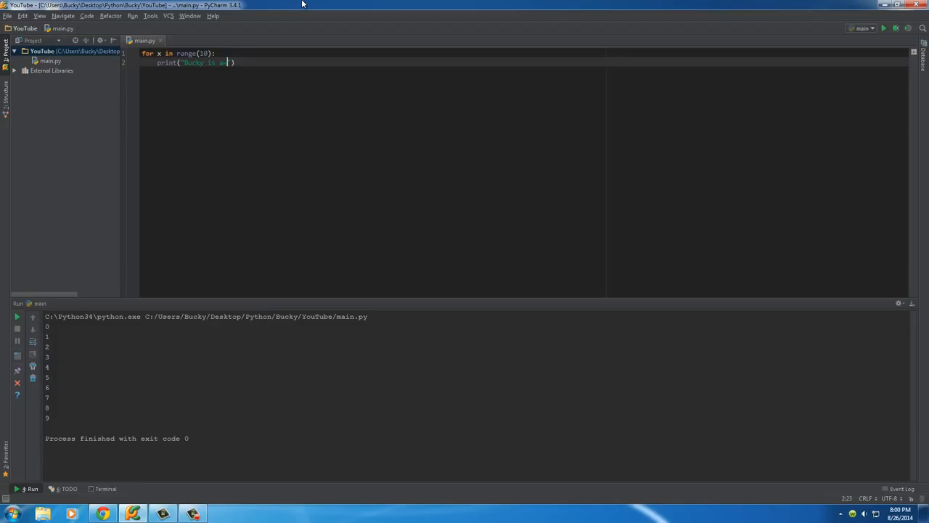
type("wesome")
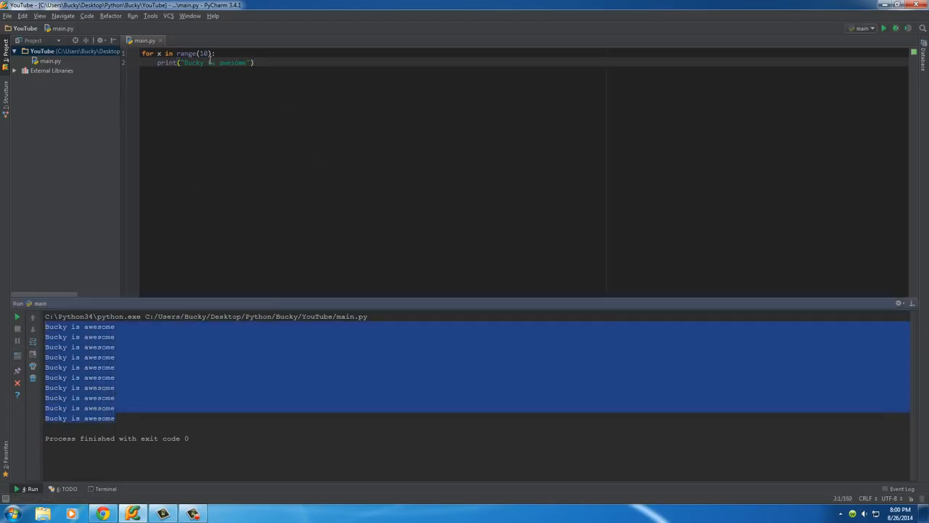
left_click_drag(186, 63, 245, 63)
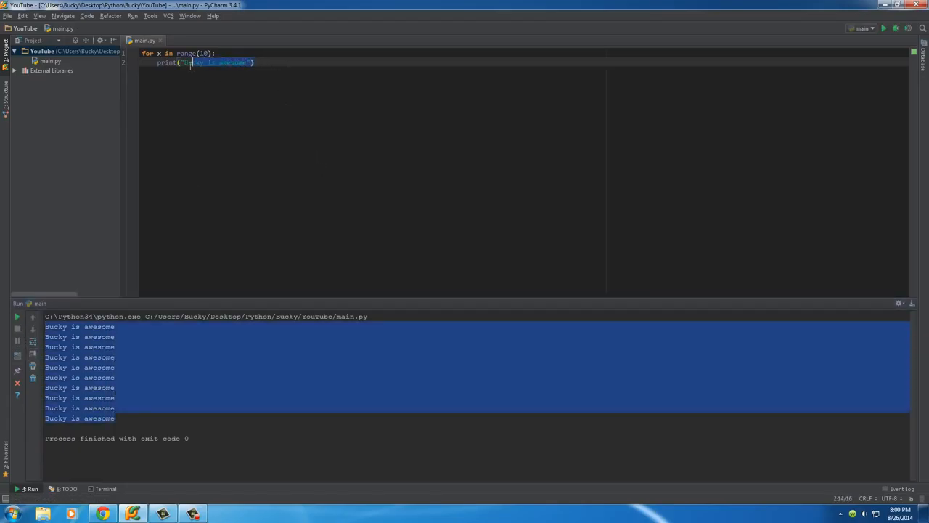
key("Delete")
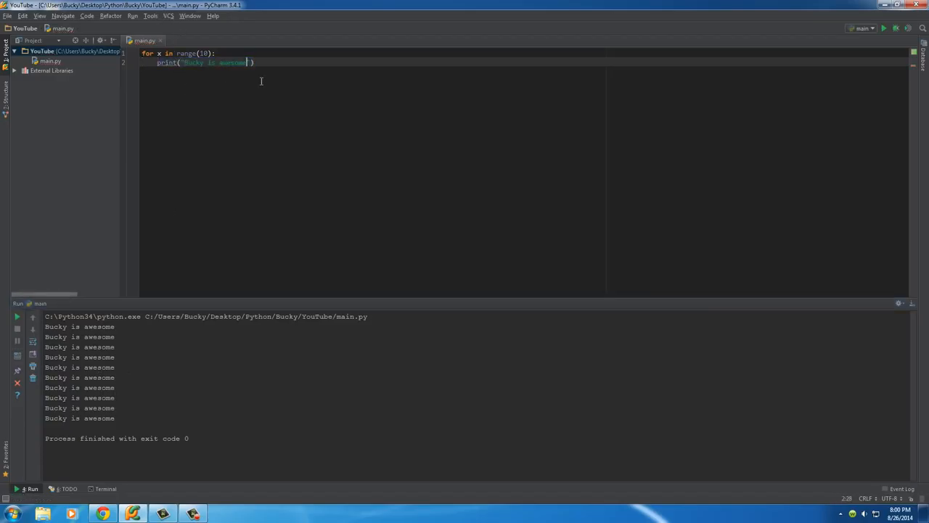
Put x back as the print argument and clear the old console output.
type("x)")
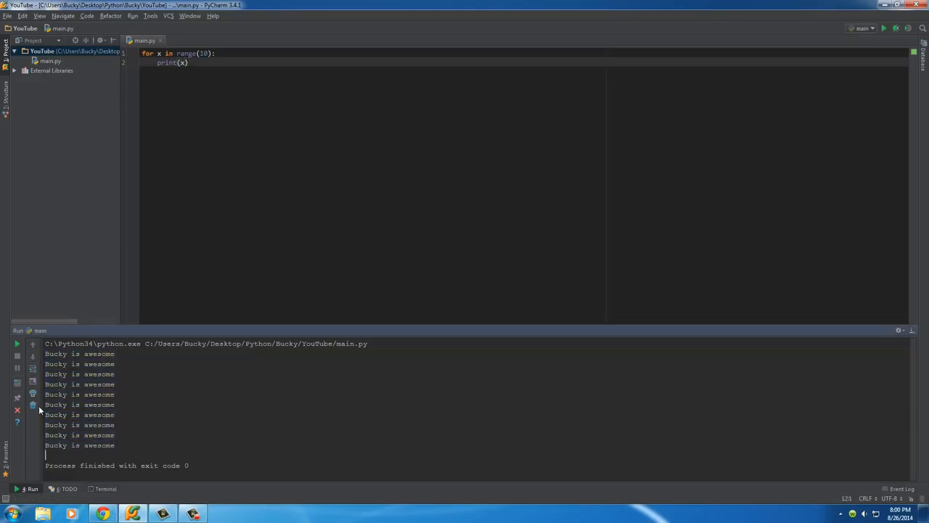
mouse_move(33, 406)
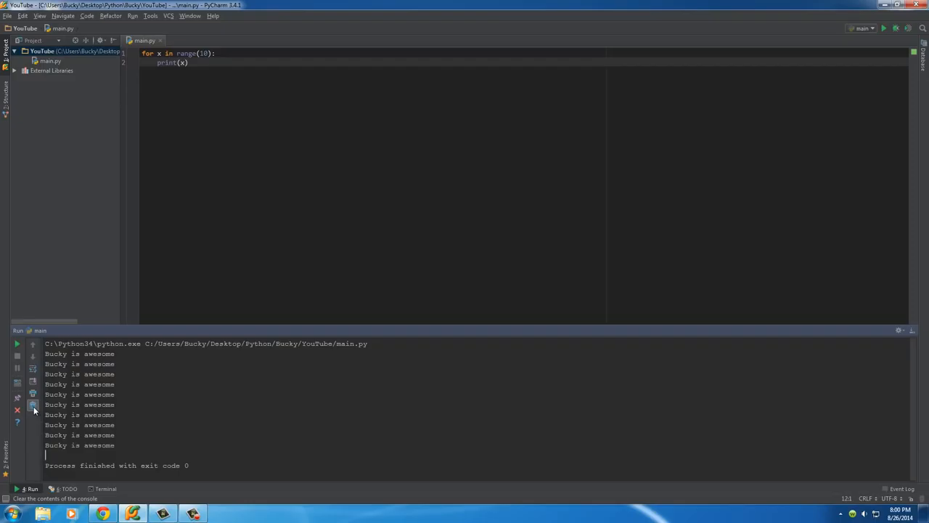
left_click(33, 409)
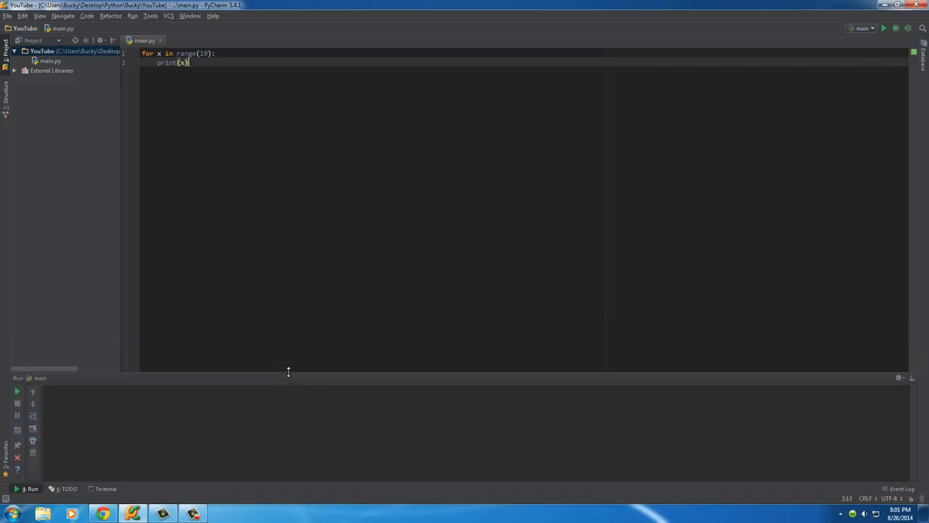
mouse_move(218, 99)
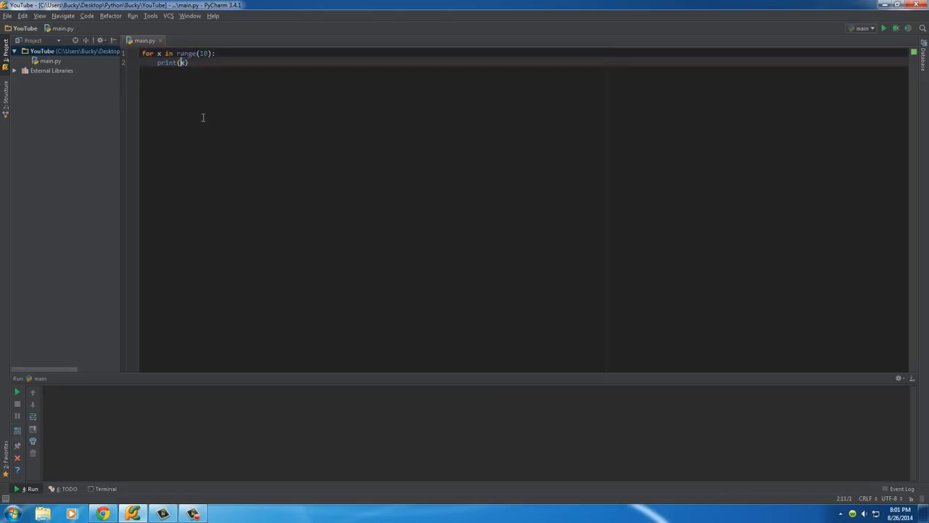
mouse_move(216, 128)
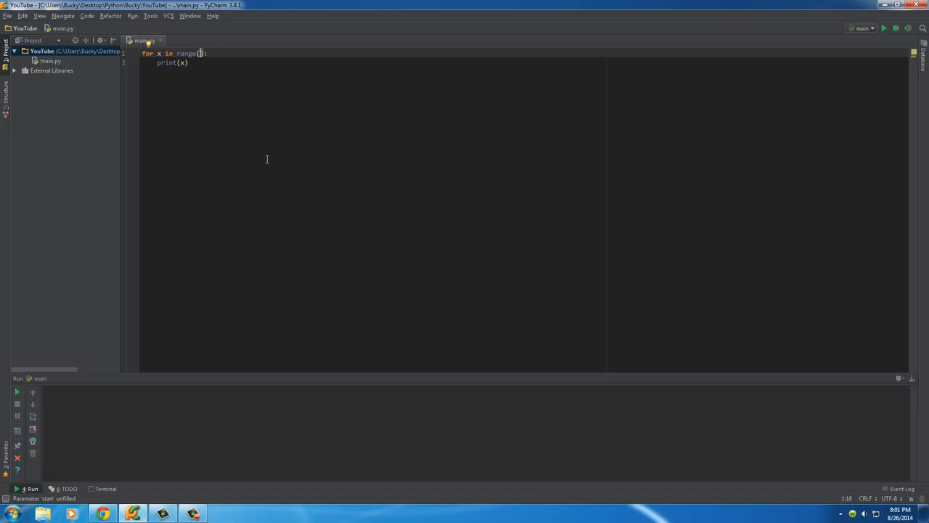
Give range a start of 5 and an end value, then run main.py.
type("5,")
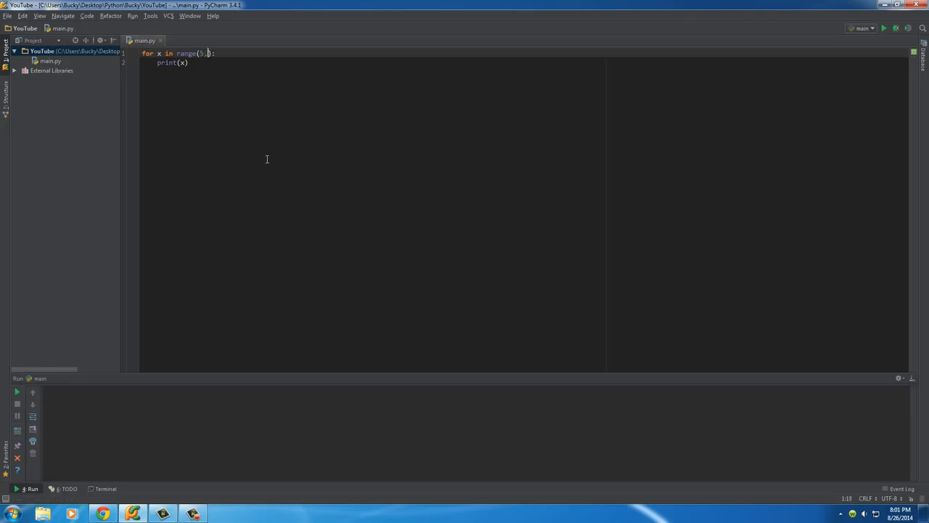
type(",")
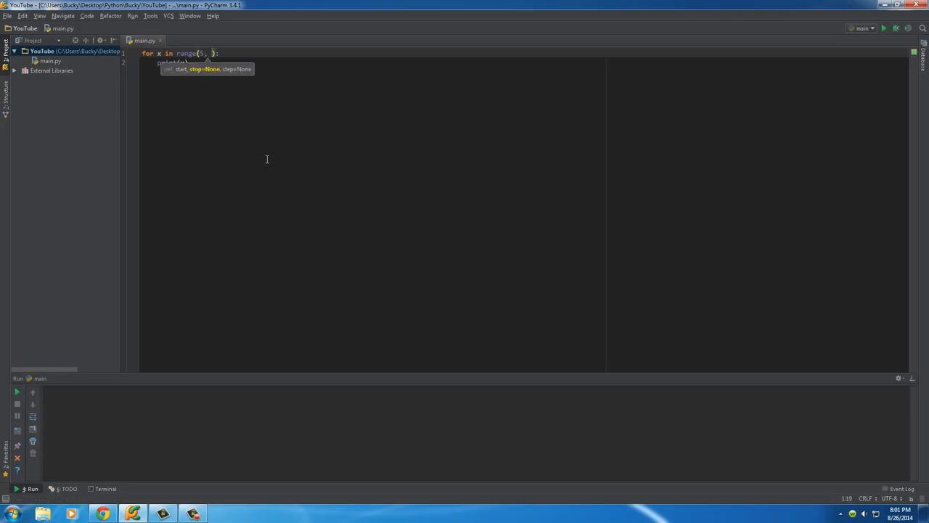
type("10")
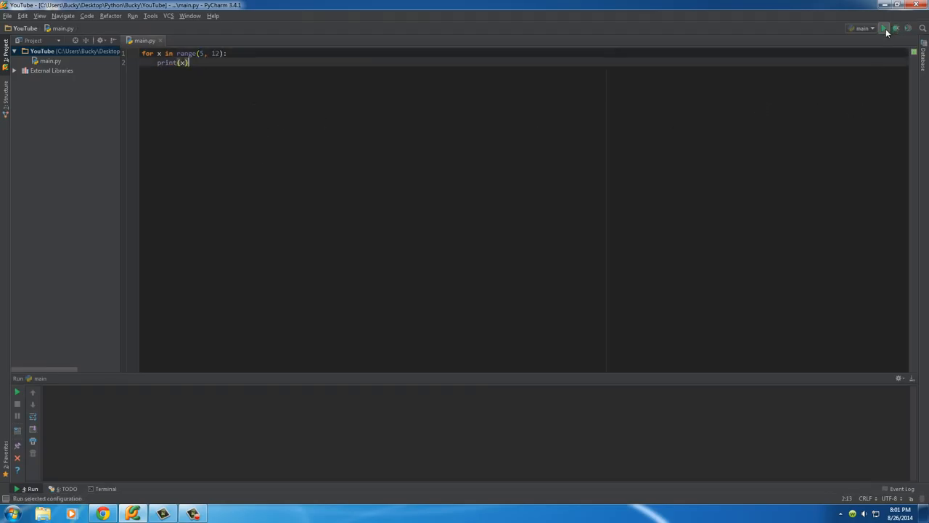
mouse_move(882, 31)
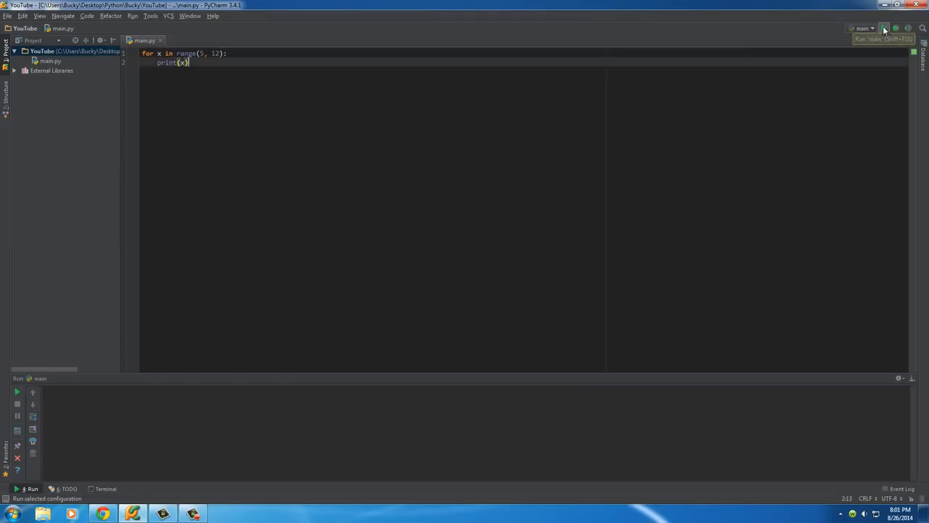
left_click(882, 27)
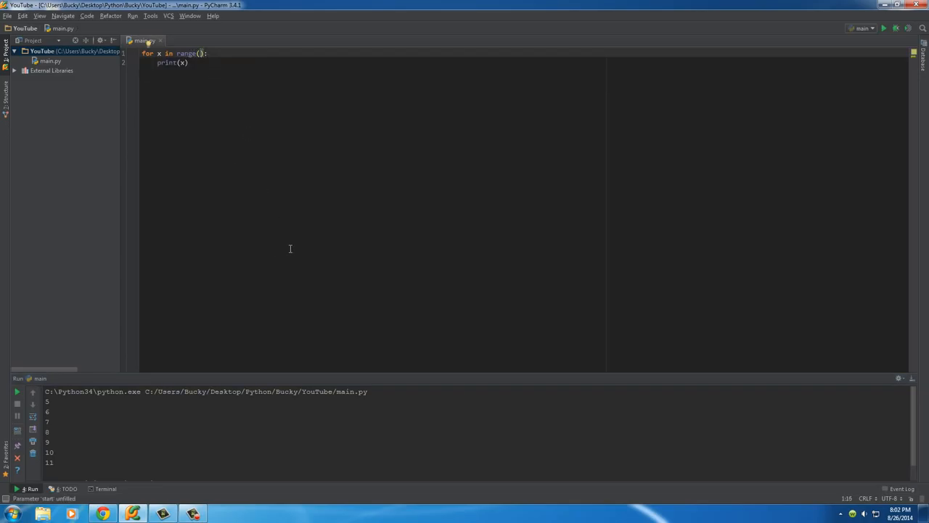
Change the loop to range(10, 40, 5) with a step of 5.
type("10,")
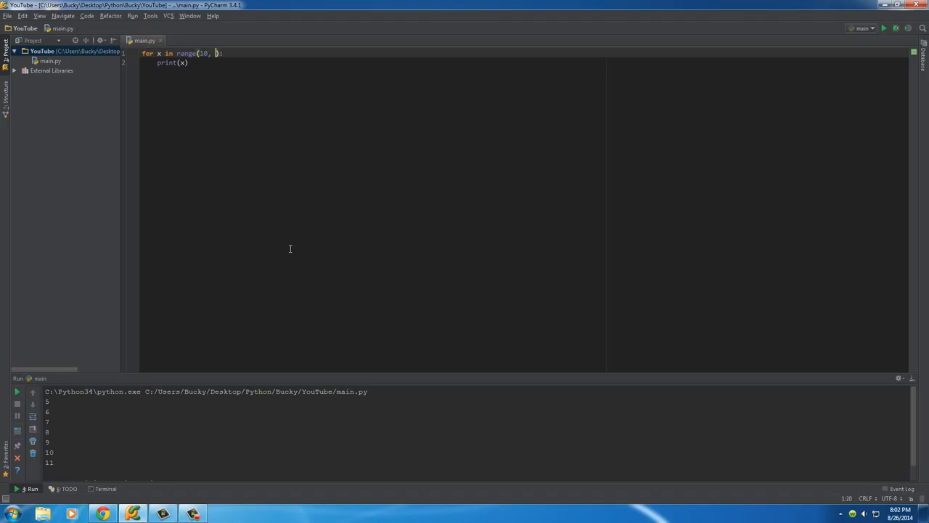
type("40")
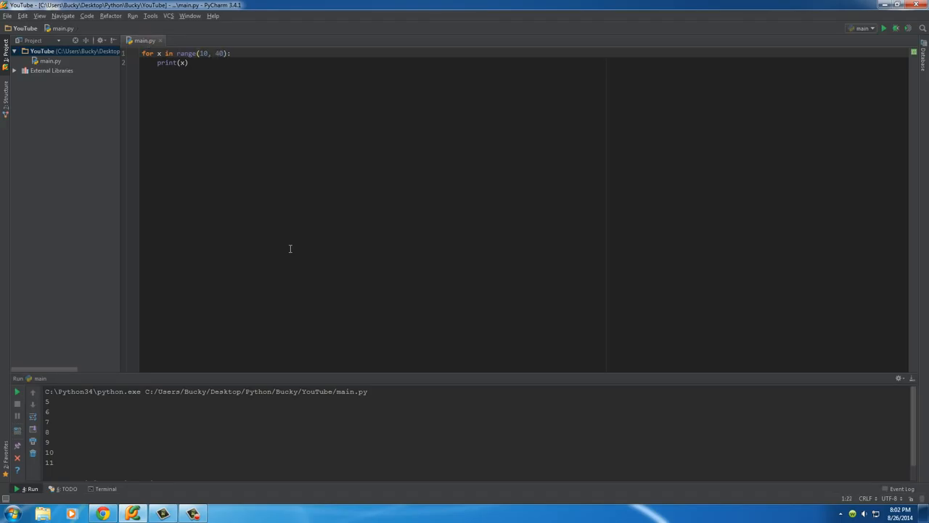
type(", 5")
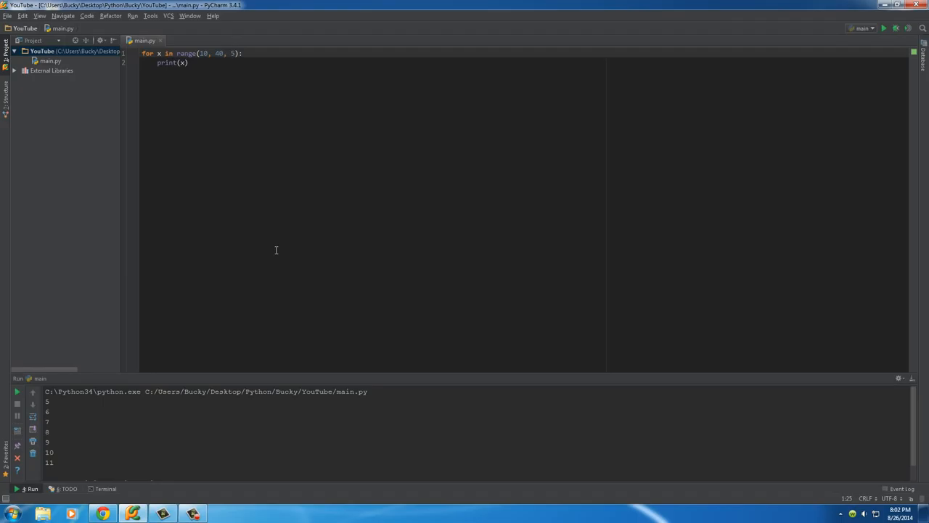
double_click(207, 53)
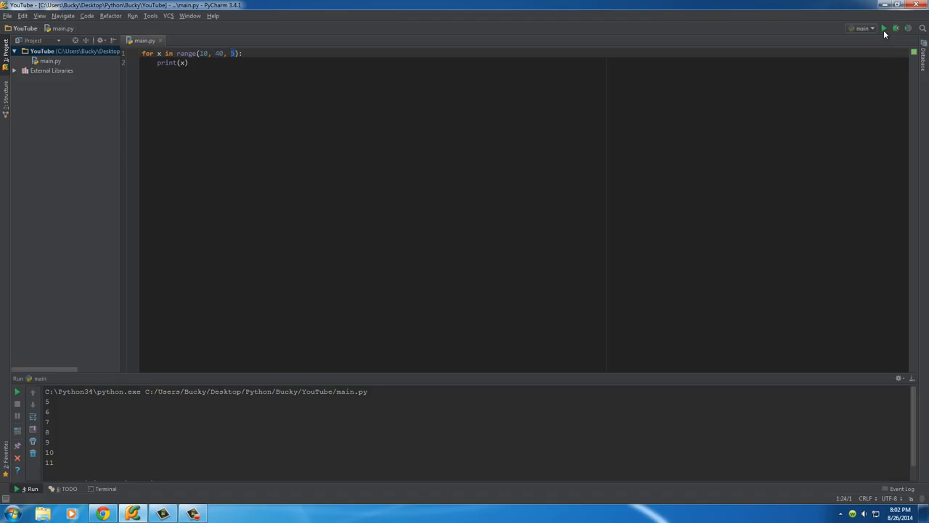
Run main.py to print 10 through 35 and enlarge the console area.
left_click(882, 28)
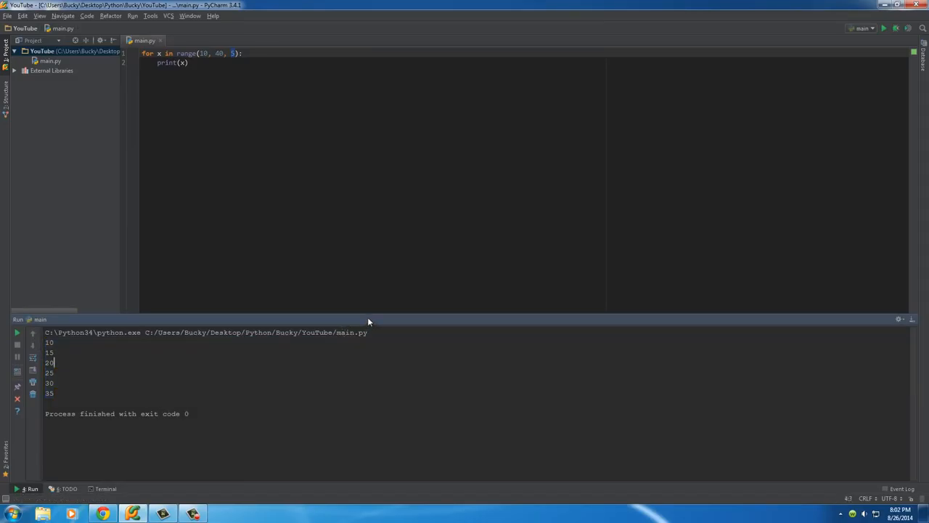
left_click_drag(369, 321, 369, 377)
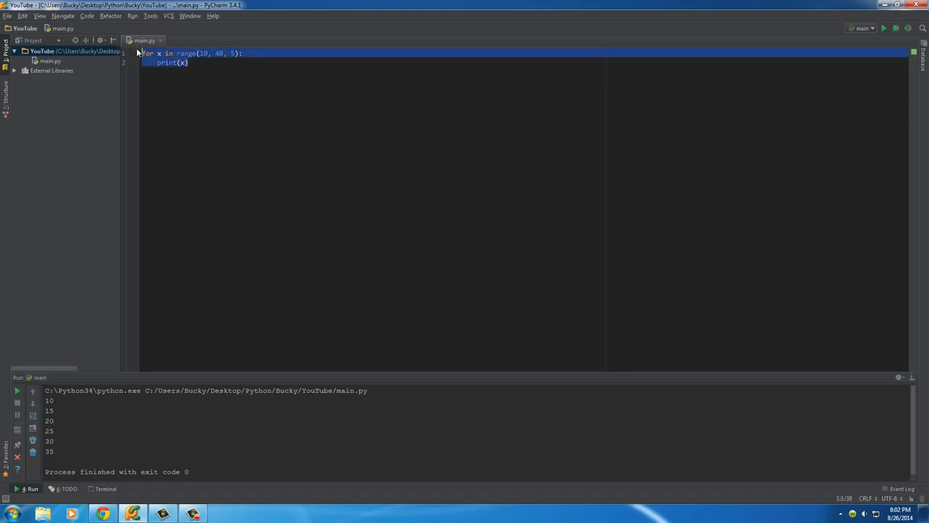
left_click(187, 69)
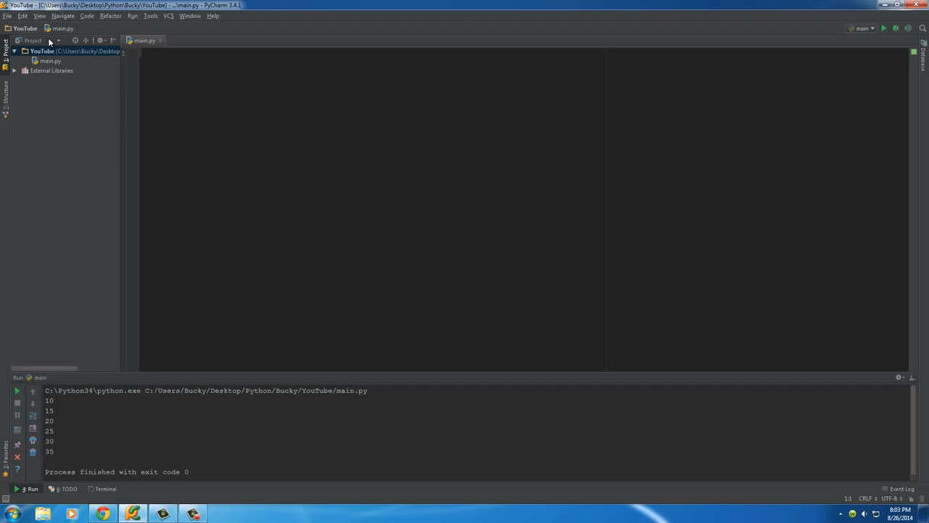
Type 'butt' in the emptied main.py to start the new code.
type("butt")
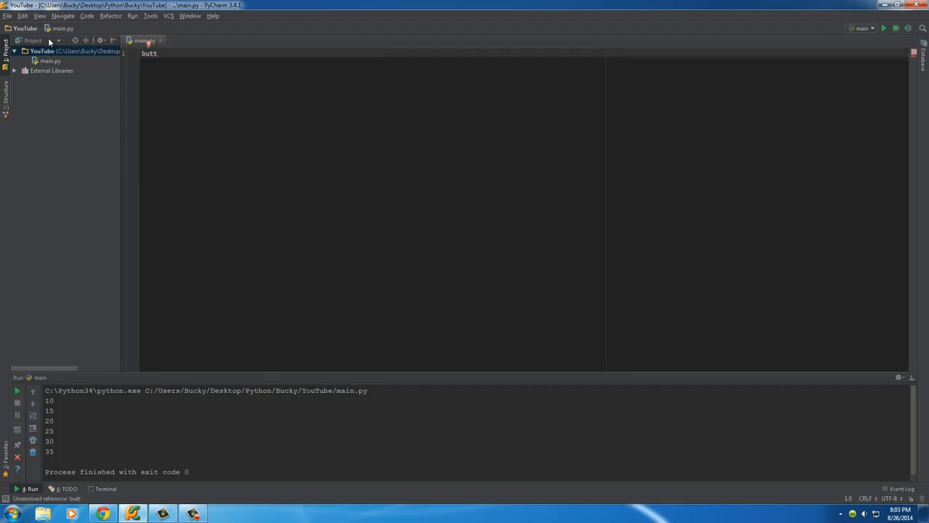
Define the variable buttcrack = 5 on its own line.
type("crack")
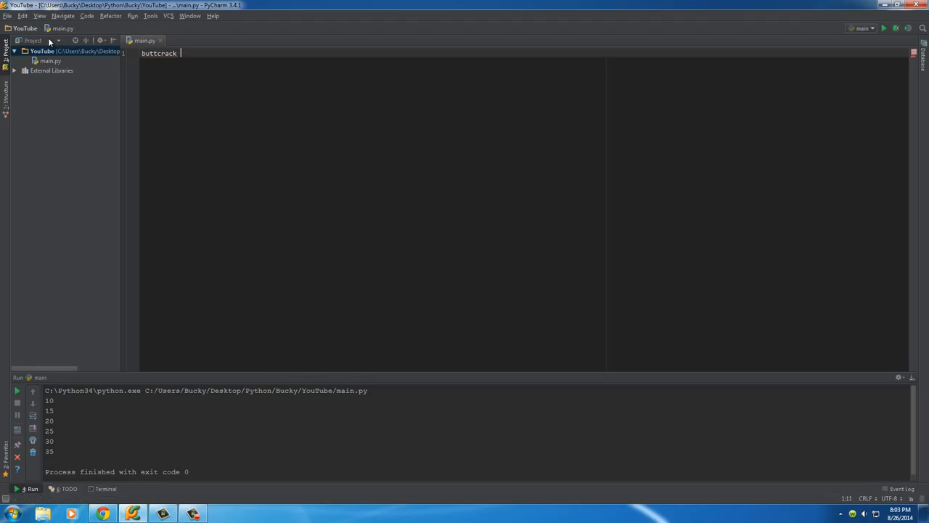
type("= 5")
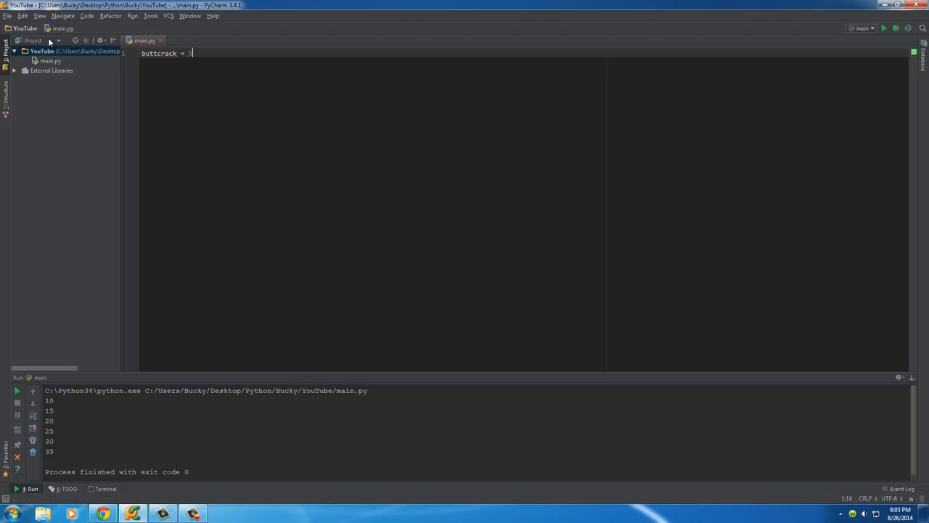
key("Enter")
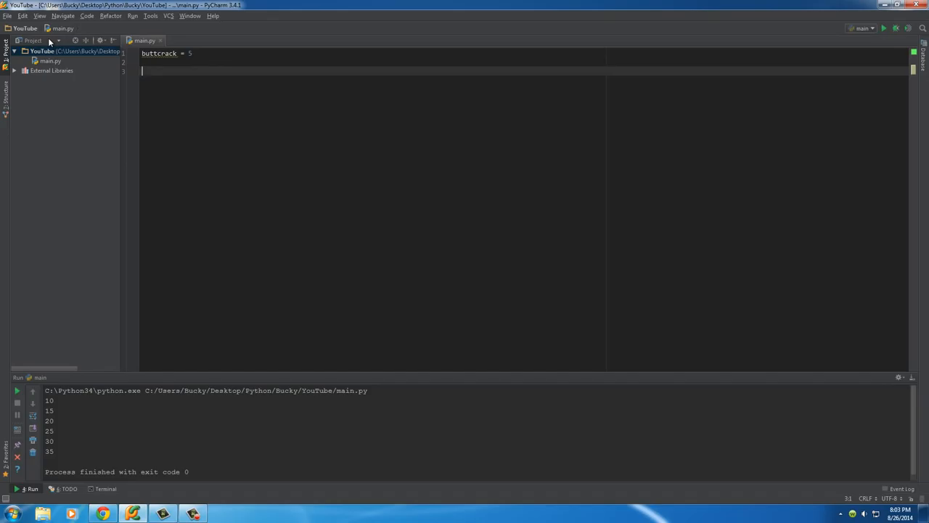
Add 'while buttcrack < 10:' with an indented print(buttcrack) body.
type("while")
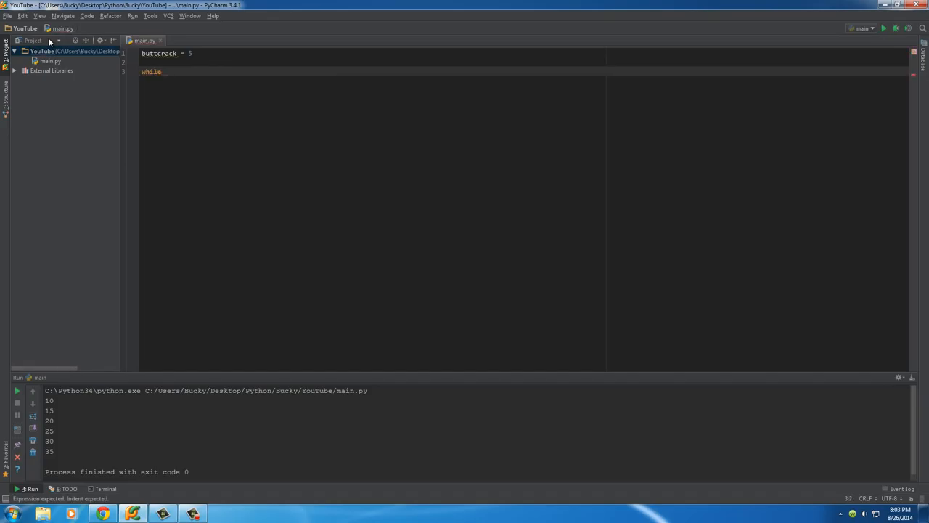
type("bucky < 10")
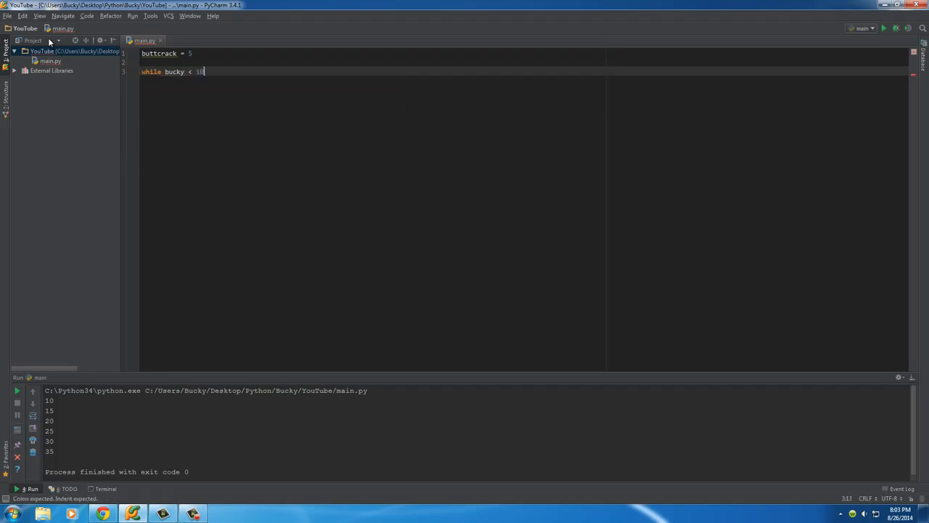
key("Enter")
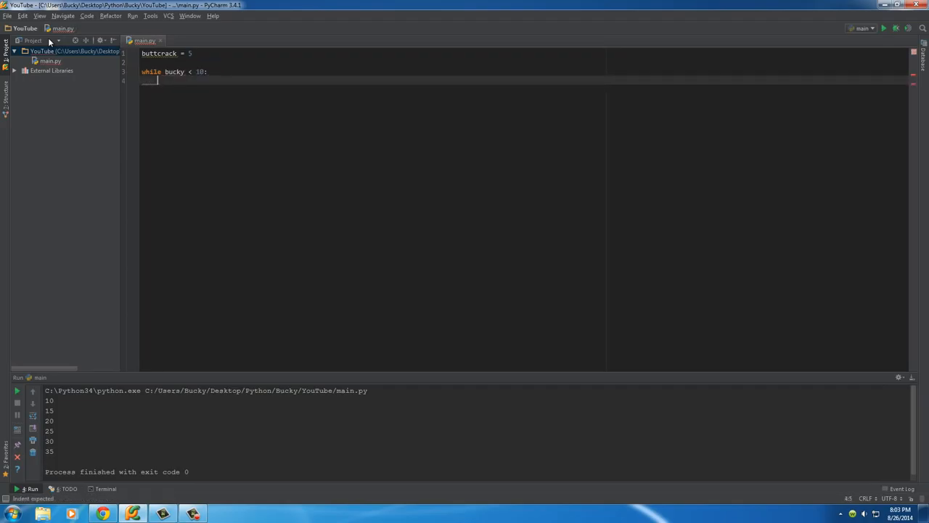
type("print()")
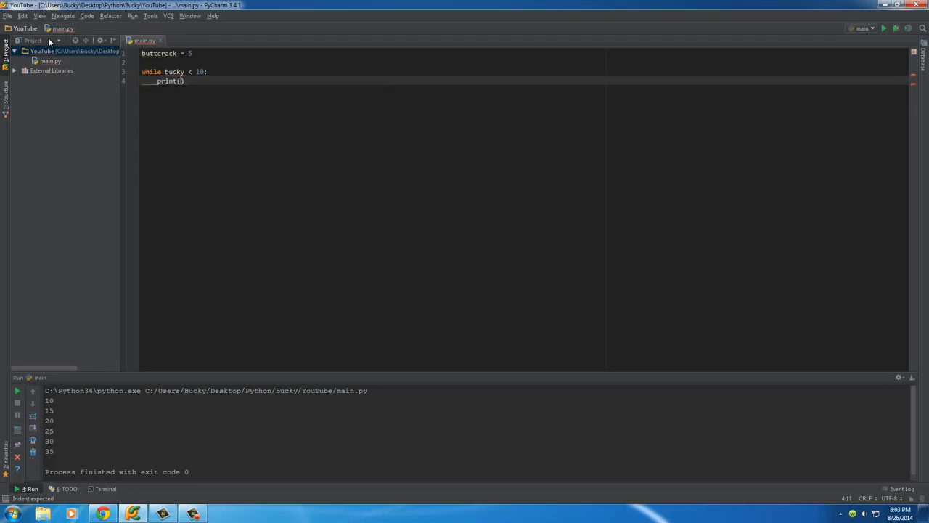
type("buttcrack")
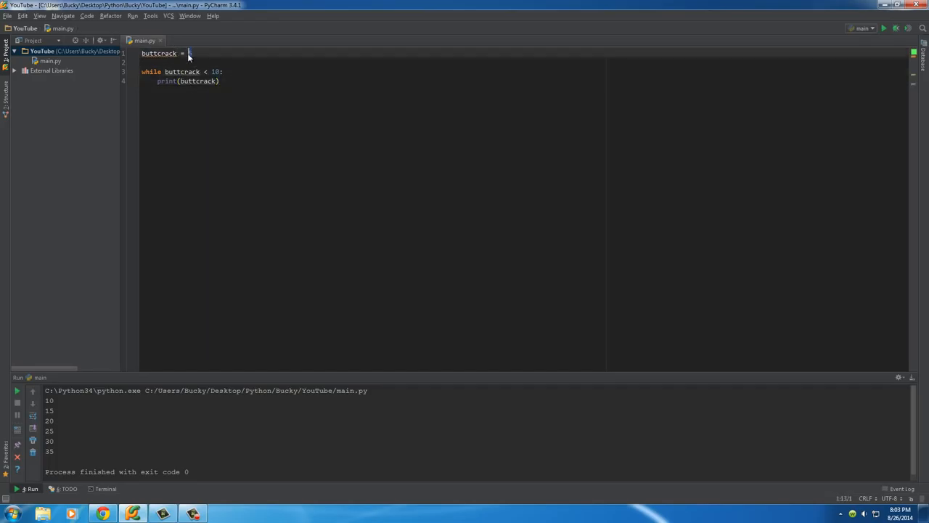
type("5")
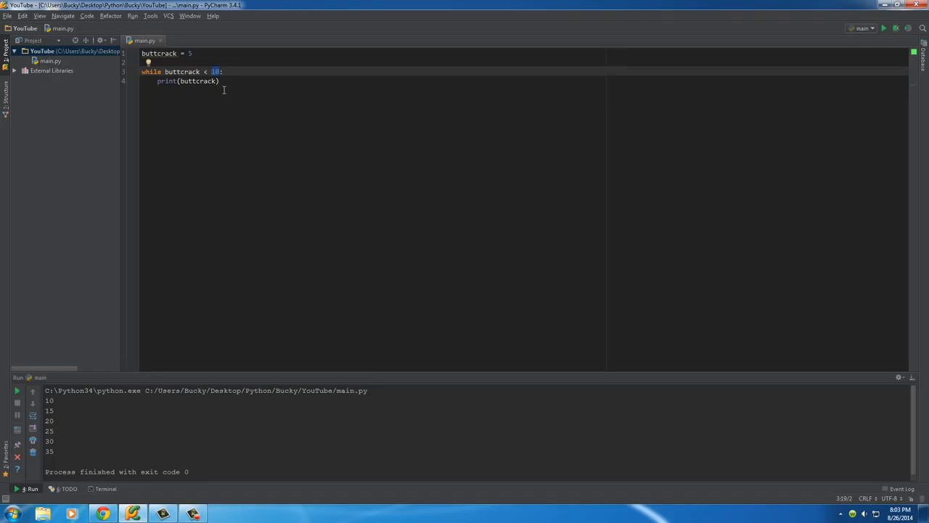
mouse_move(188, 150)
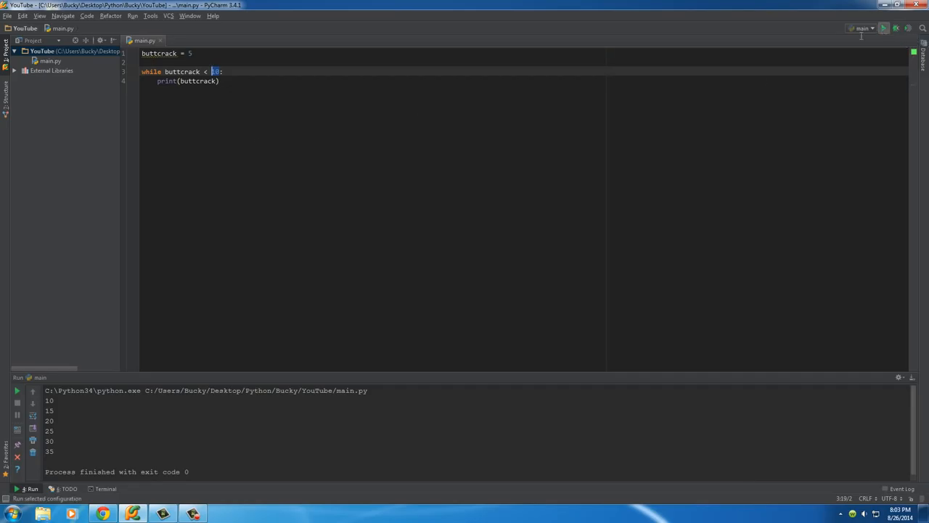
Run the endless loop, clear its output, and add 'buttcrack += 1' inside the loop.
left_click(14, 390)
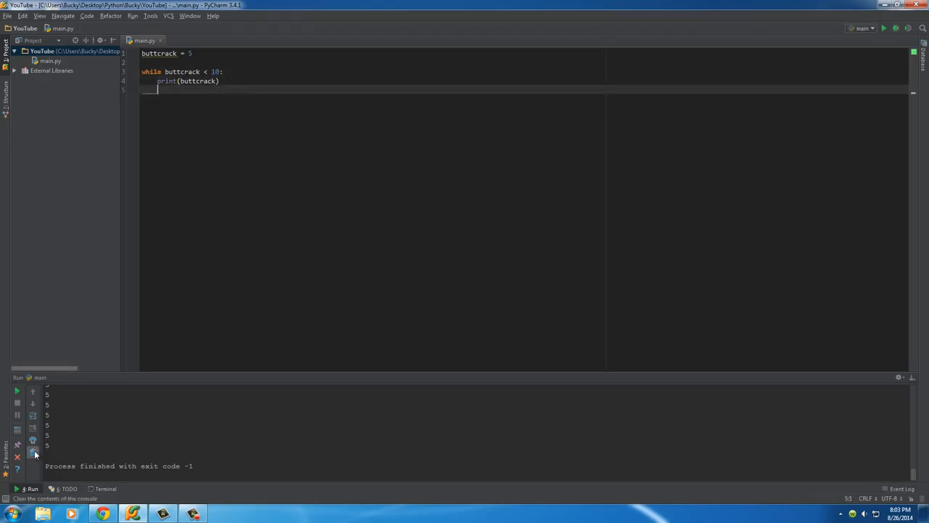
left_click(32, 452)
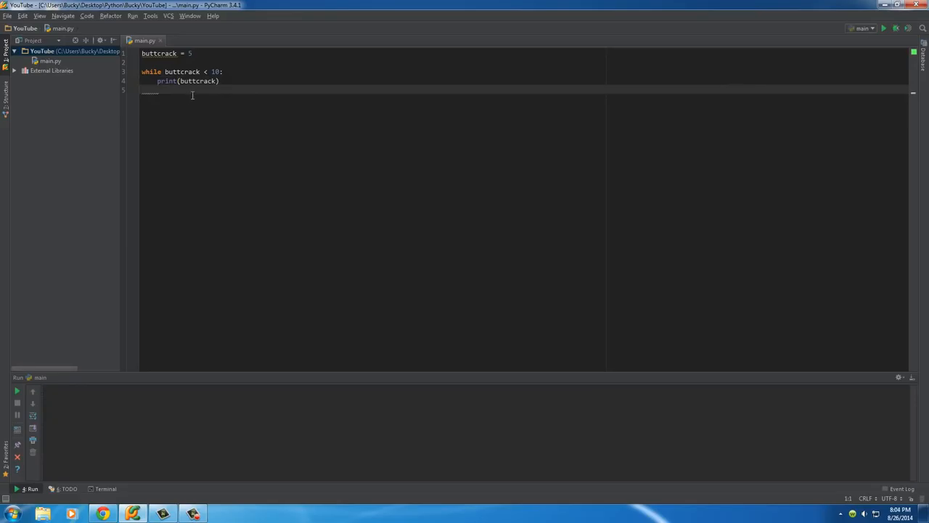
double_click(184, 71)
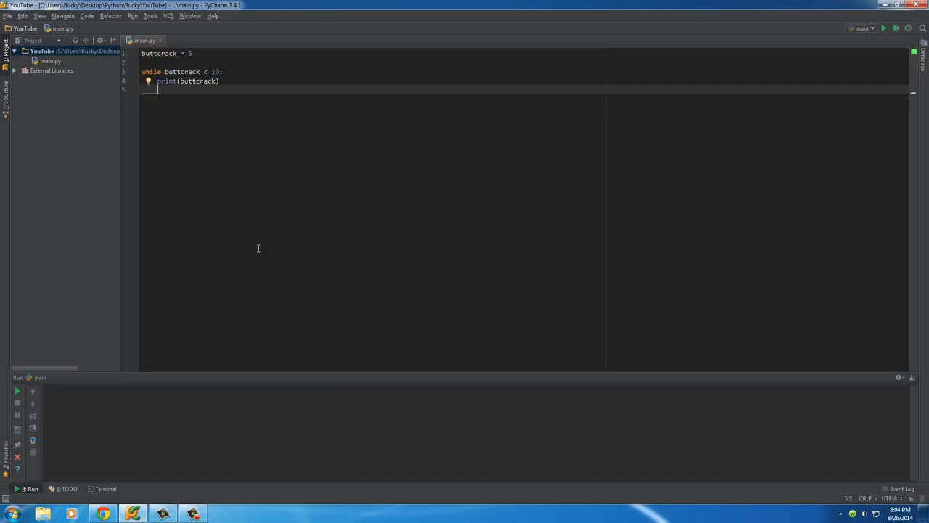
type("buttcrack +=")
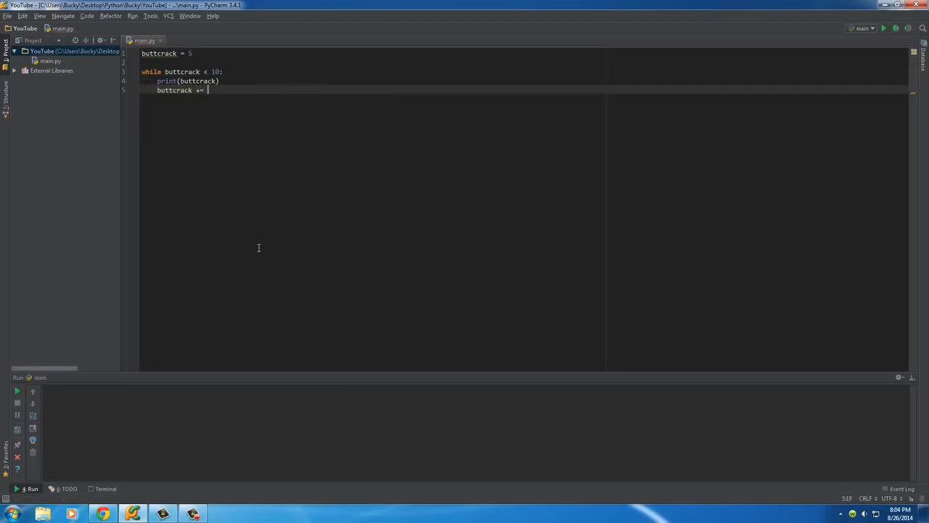
type("1")
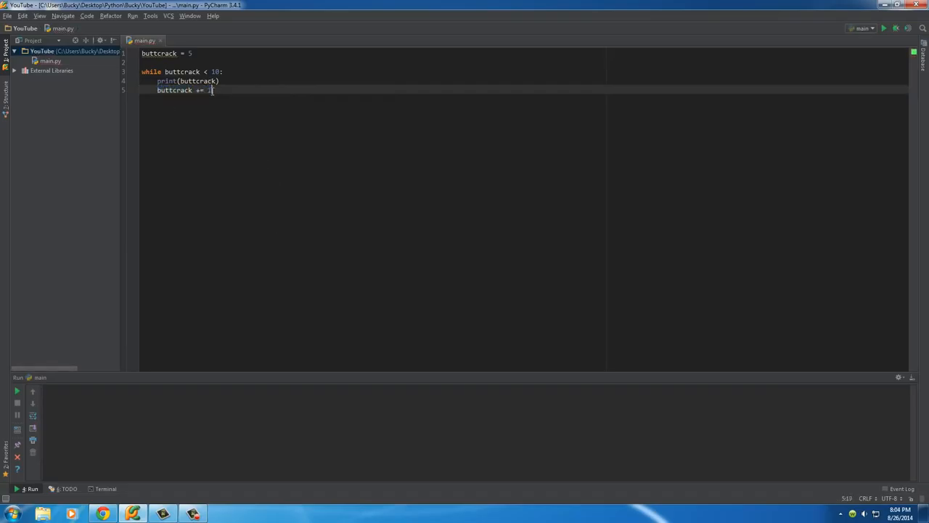
double_click(173, 90)
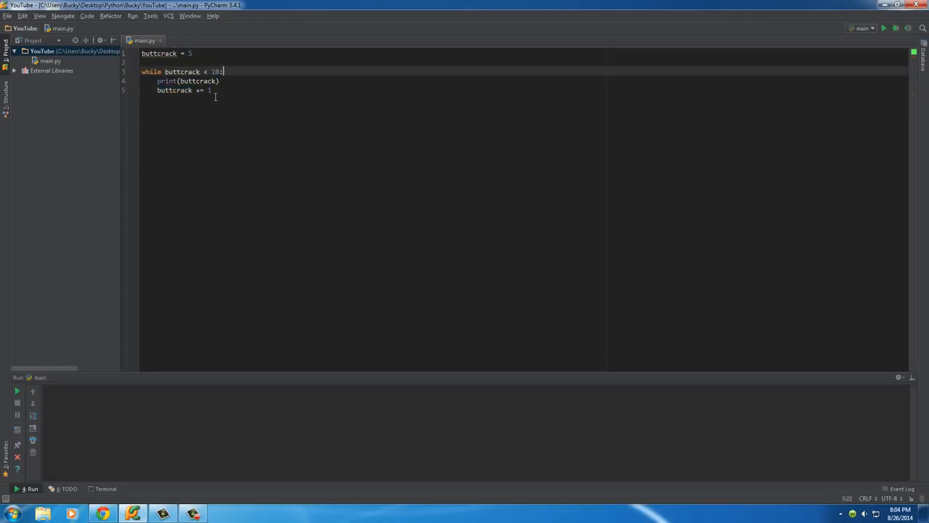
Run the loop printing 5 through 9, then select the increment's buttcrack and starting value 5.
double_click(198, 80)
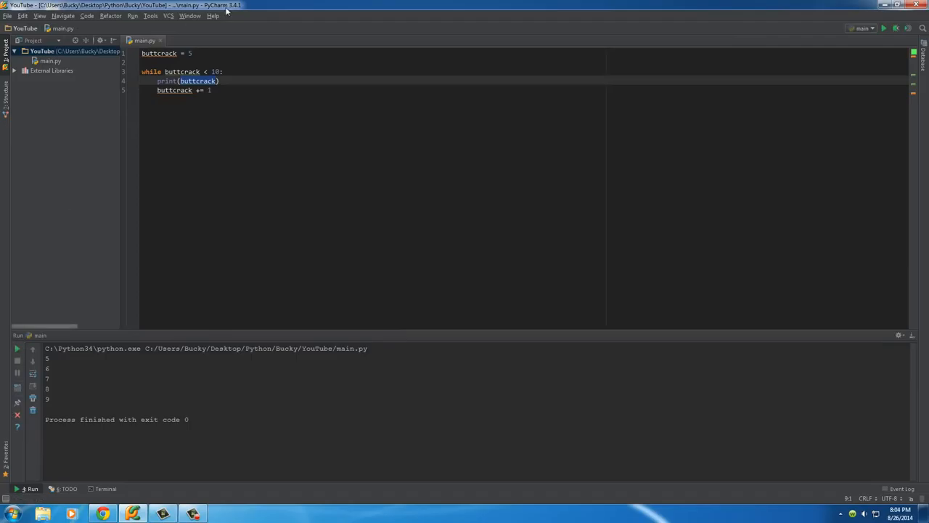
double_click(175, 90)
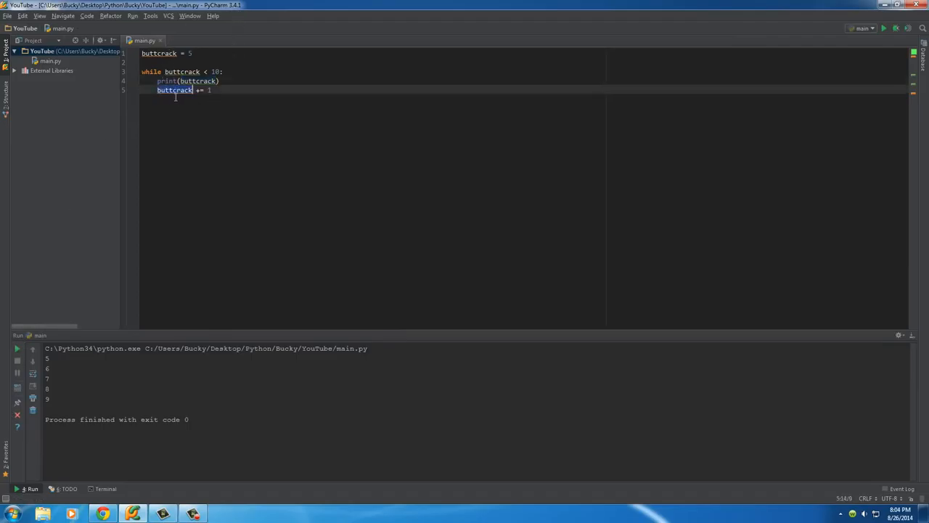
mouse_move(175, 112)
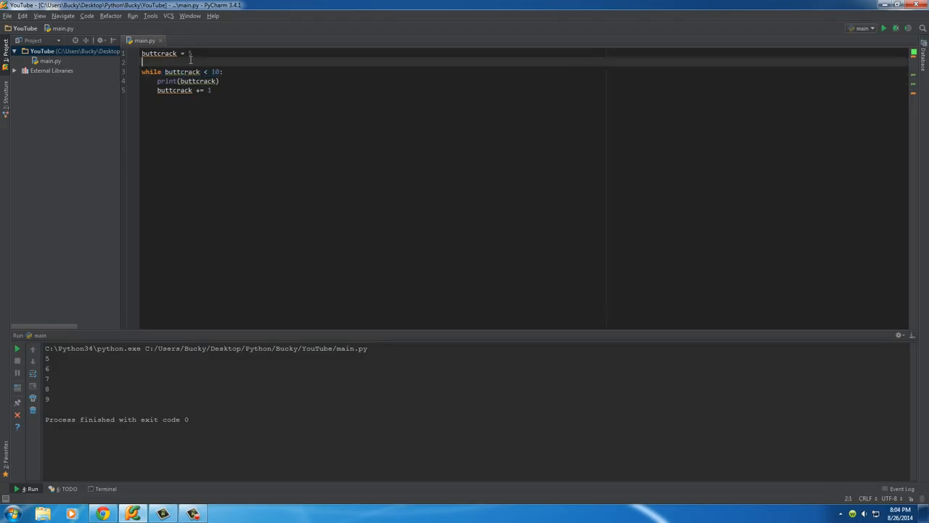
double_click(181, 71)
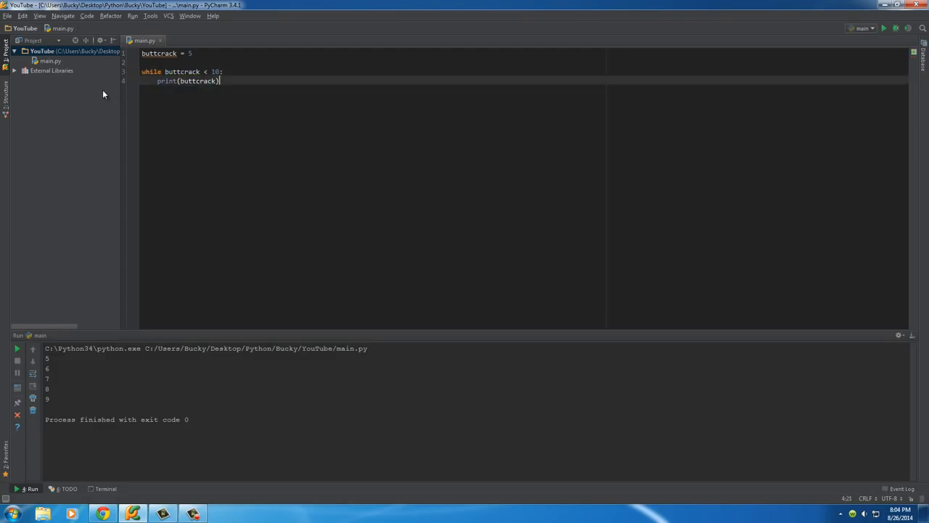
mouse_move(254, 116)
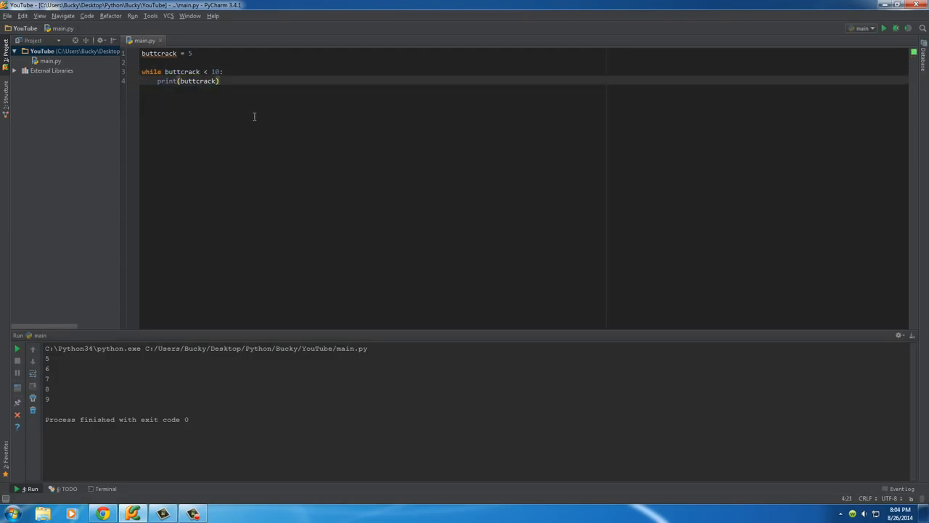